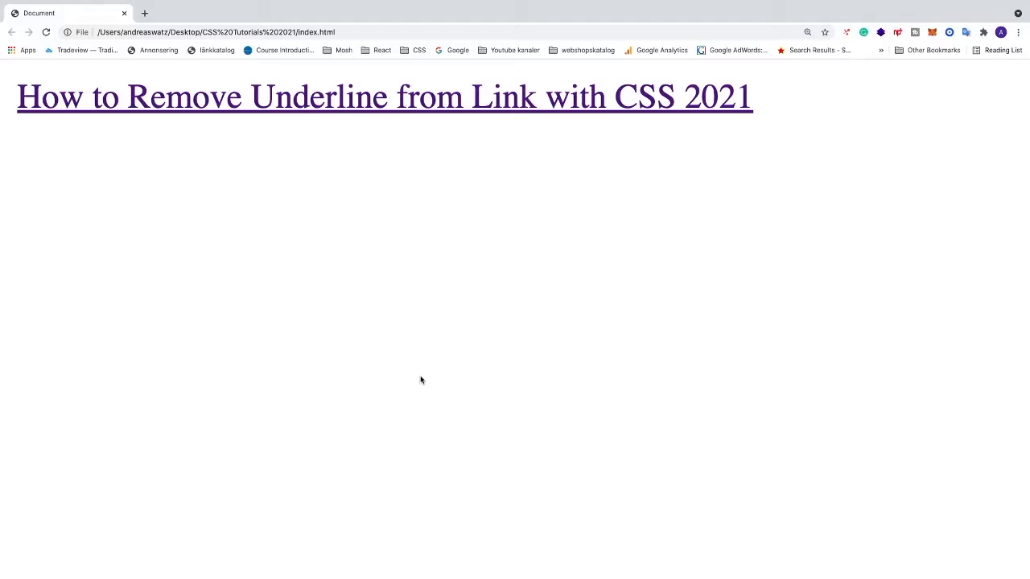
{"action": "mouse_move", "coordinate": [637, 130]}
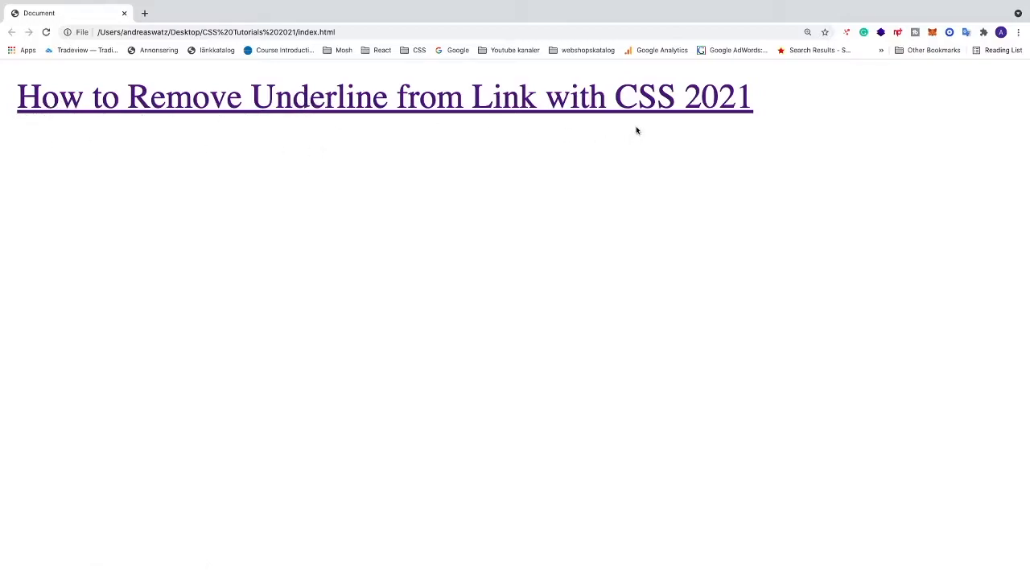
{"action": "mouse_move", "coordinate": [438, 135]}
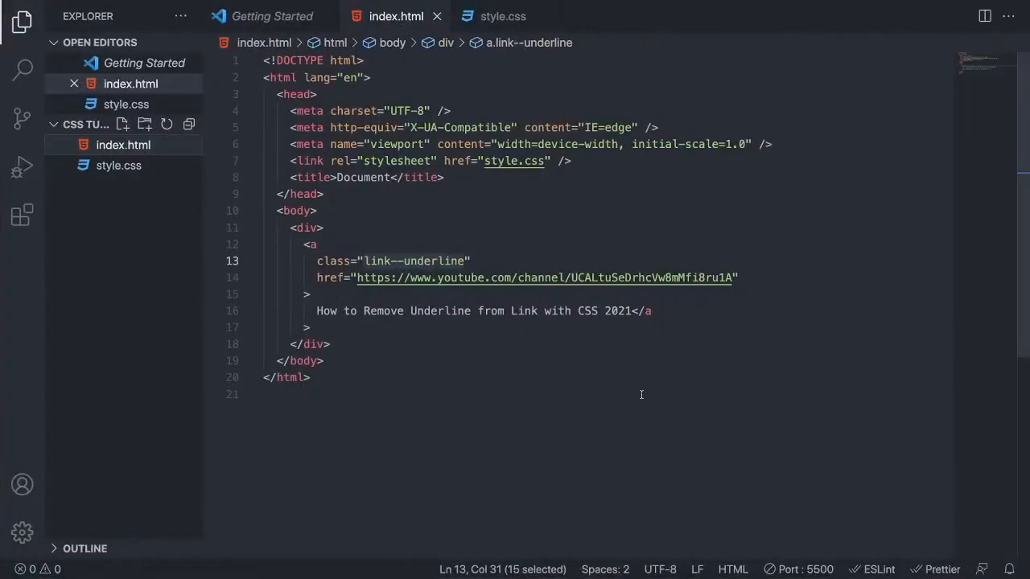
{"action": "mouse_move", "coordinate": [609, 381]}
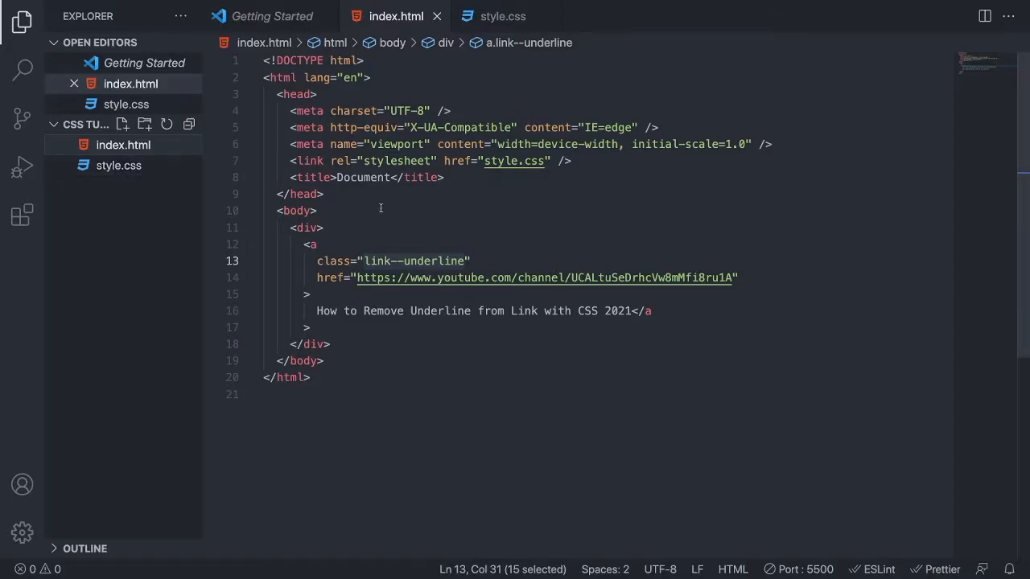
{"action": "mouse_move", "coordinate": [435, 214]}
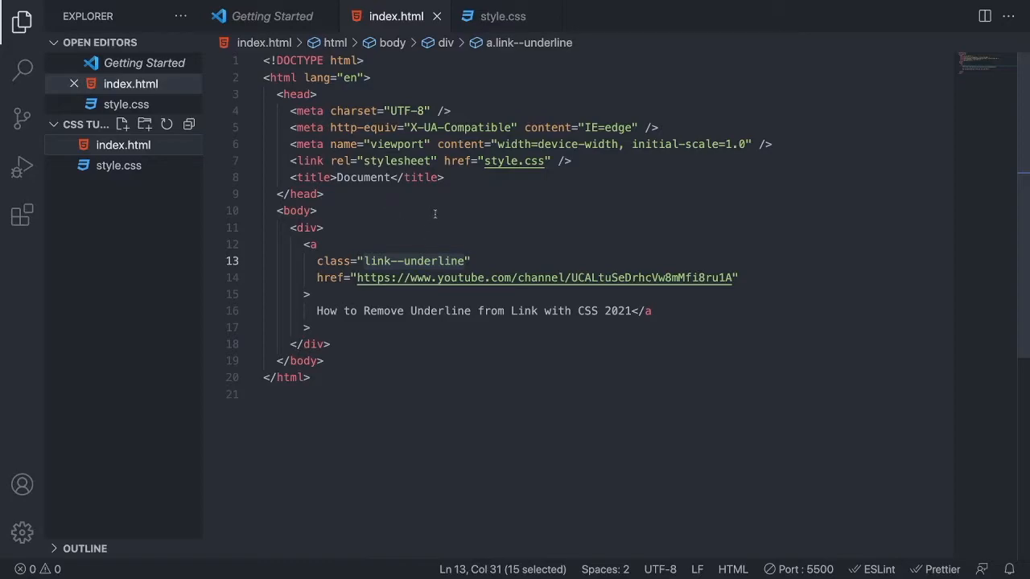
{"action": "mouse_move", "coordinate": [487, 329]}
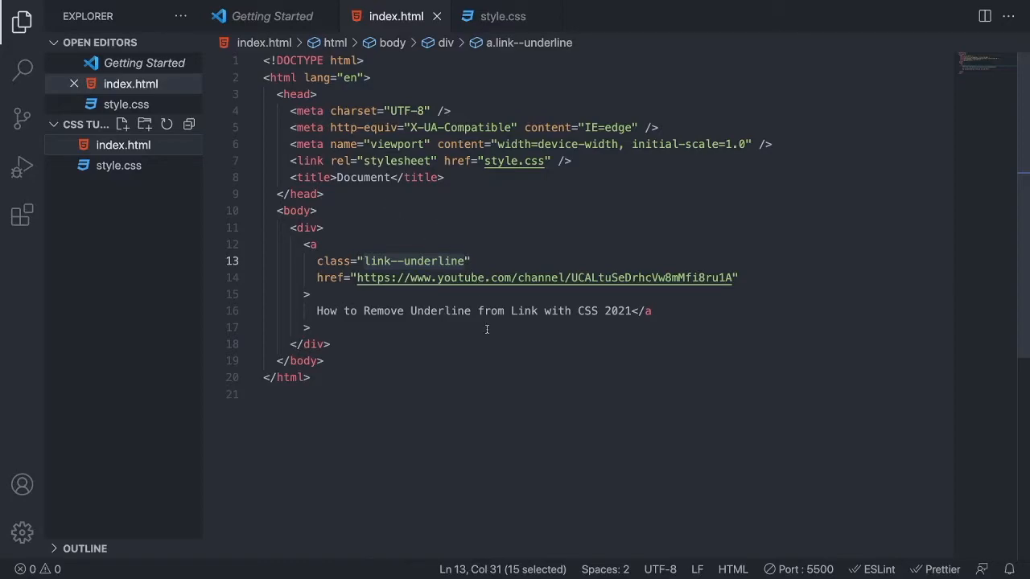
{"action": "mouse_move", "coordinate": [501, 356]}
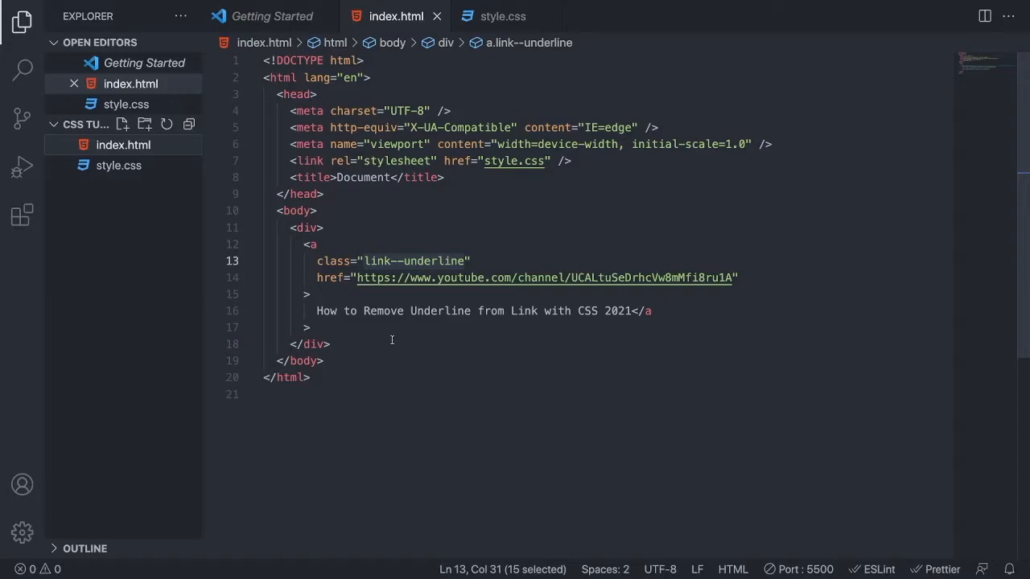
{"action": "mouse_move", "coordinate": [366, 291]}
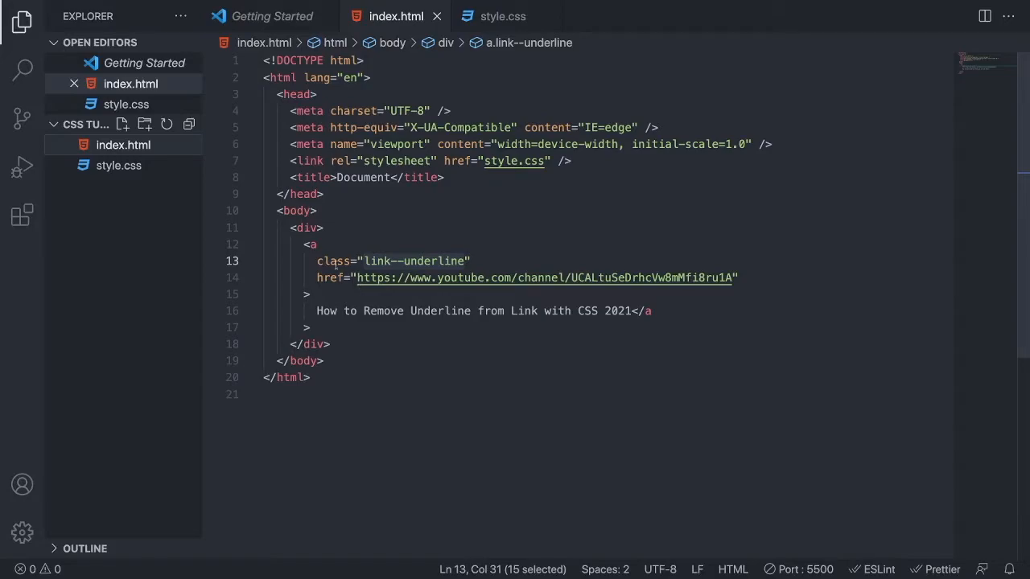
{"action": "mouse_move", "coordinate": [310, 244]}
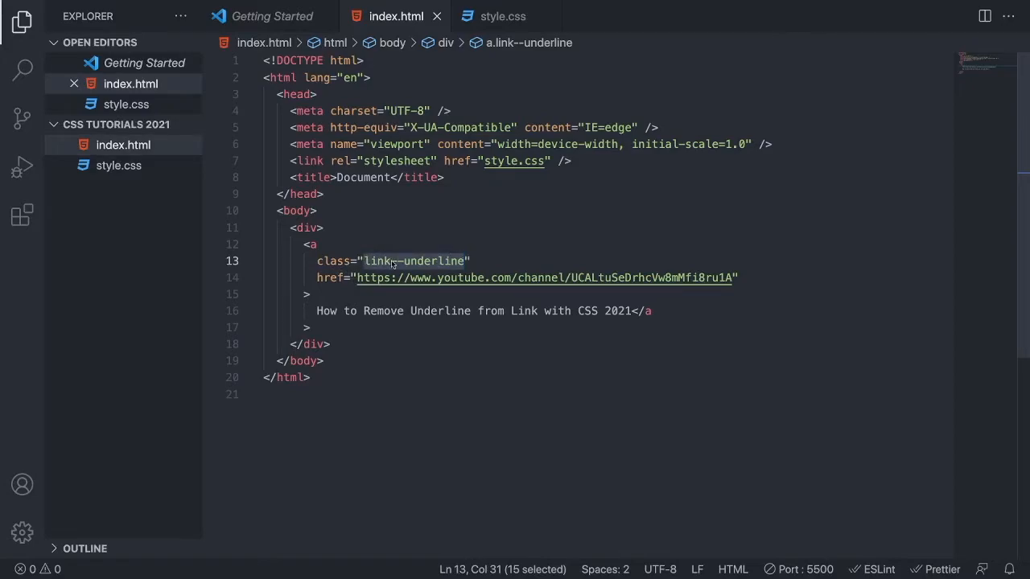
In style.css, start a .link--underline { rule and begin typing the text-decoration property.
{"action": "right_click", "coordinate": [392, 260]}
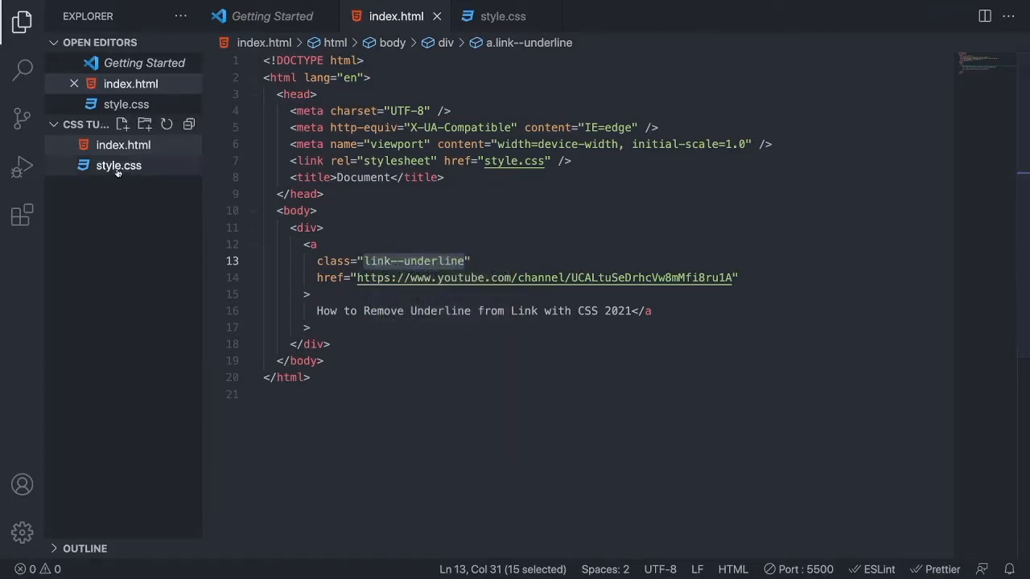
{"action": "left_click", "coordinate": [119, 165]}
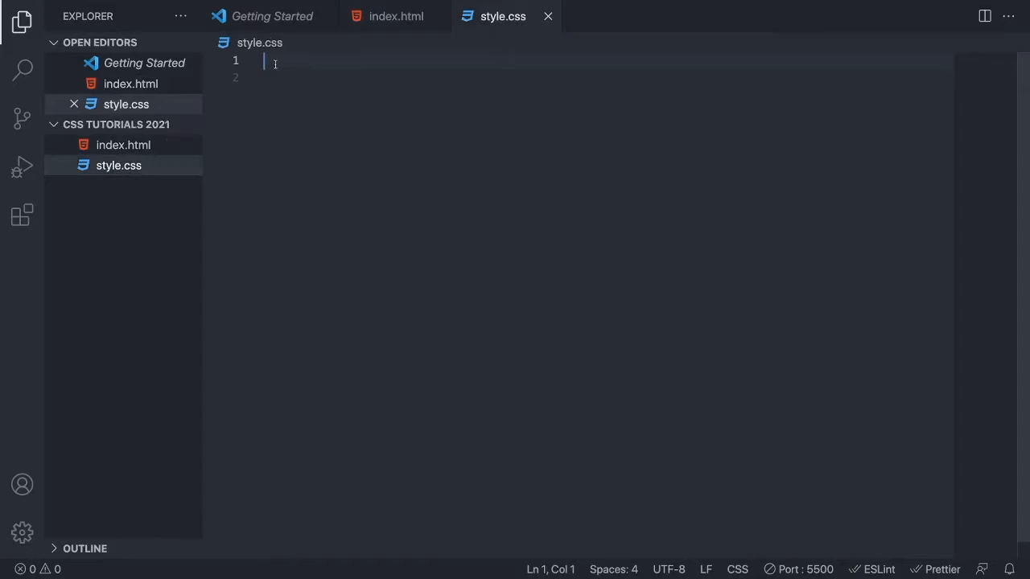
{"action": "type", "text": "."}
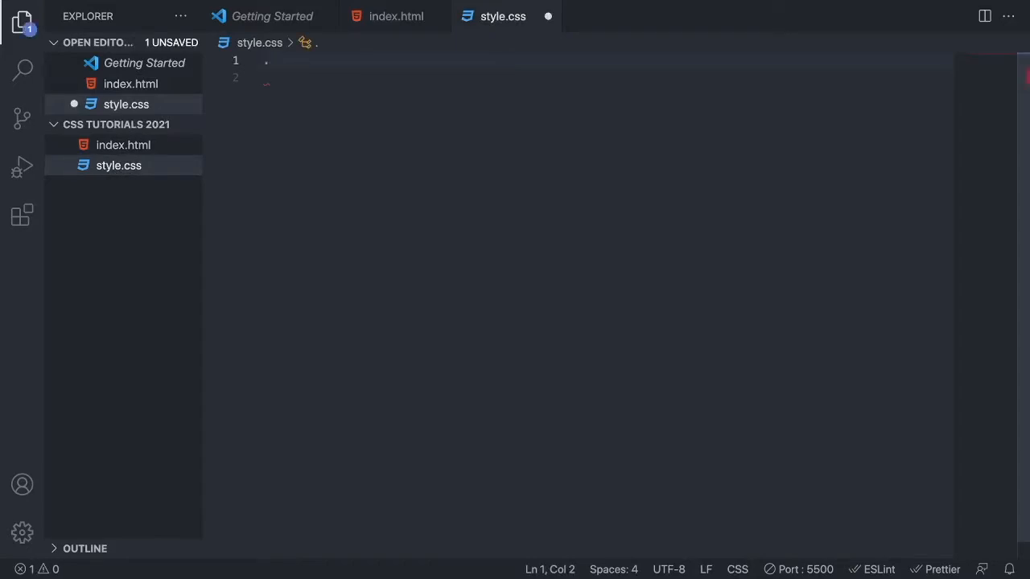
{"action": "type", "text": ".link--underline"}
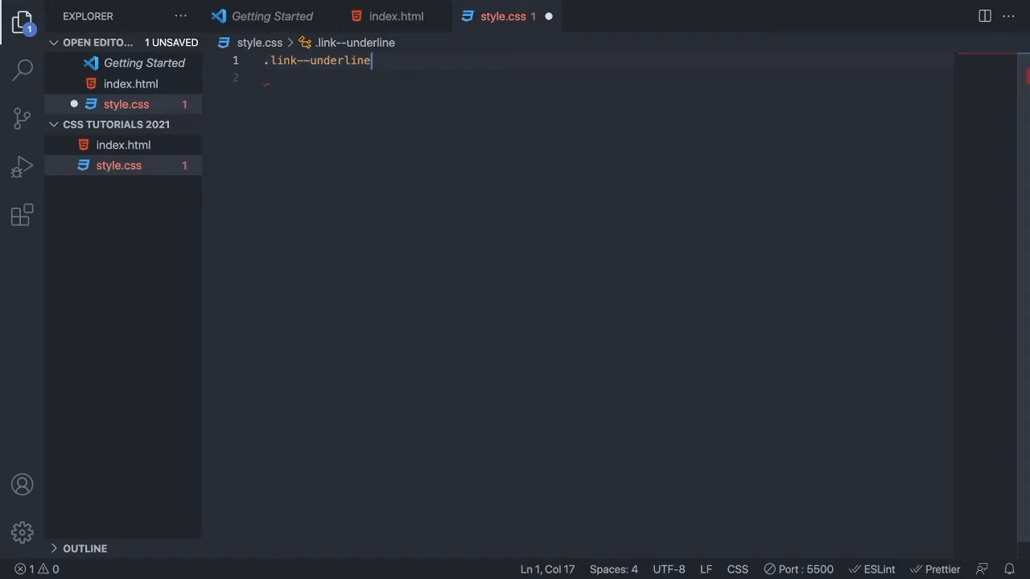
{"action": "type", "text": "{"}
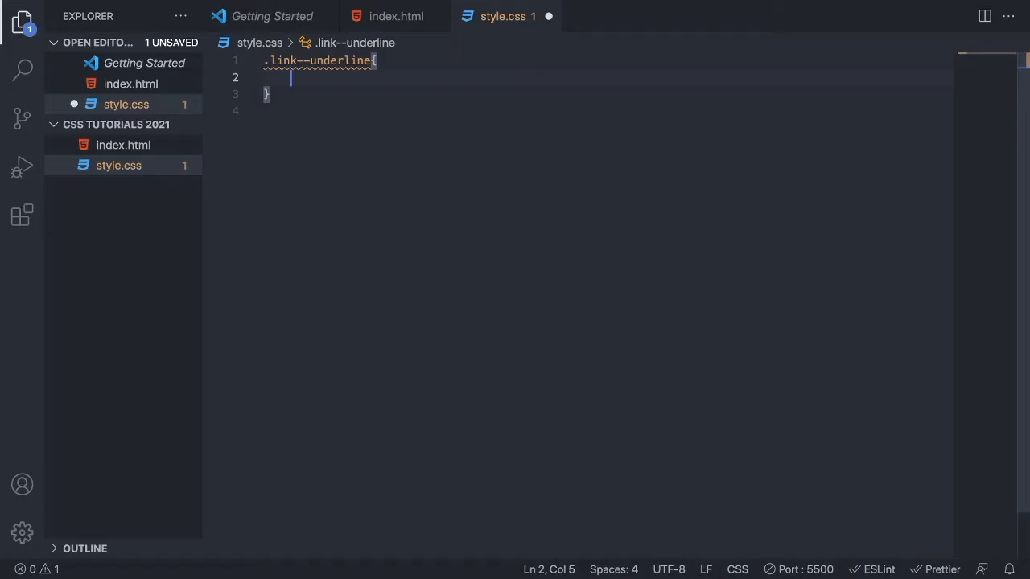
{"action": "type", "text": "text-decoration: ;"}
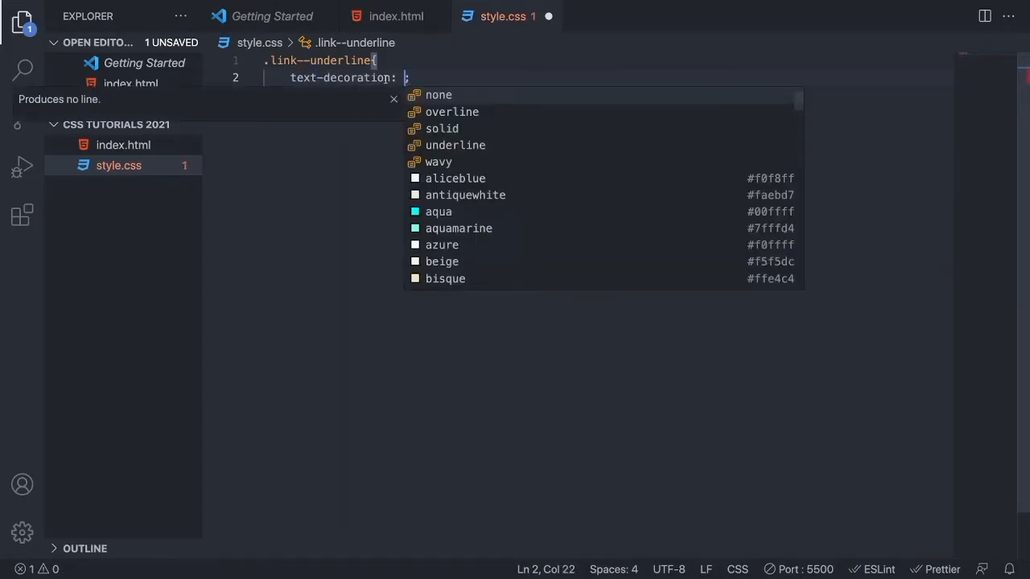
{"action": "mouse_move", "coordinate": [439, 95]}
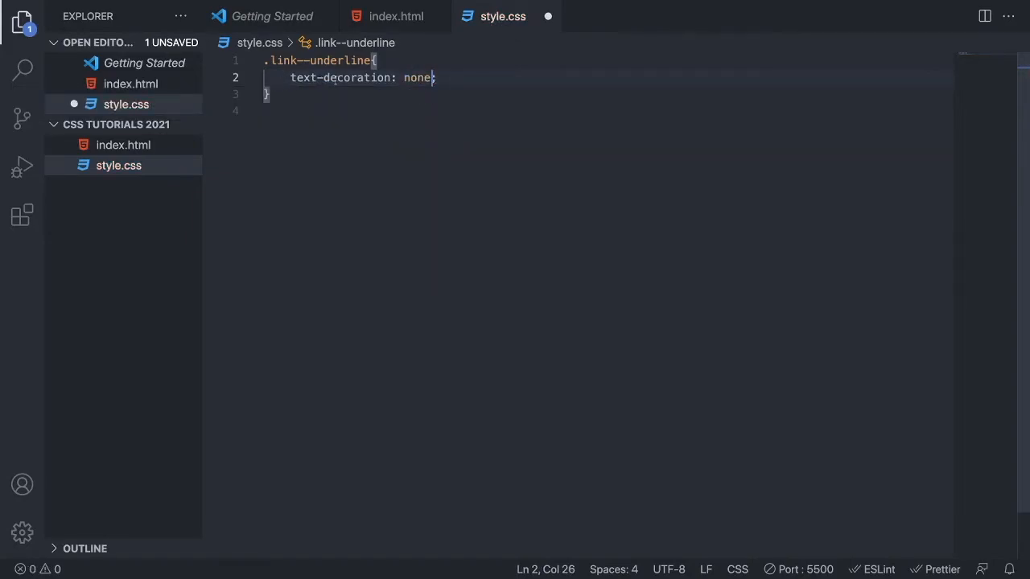
{"action": "mouse_move", "coordinate": [342, 77]}
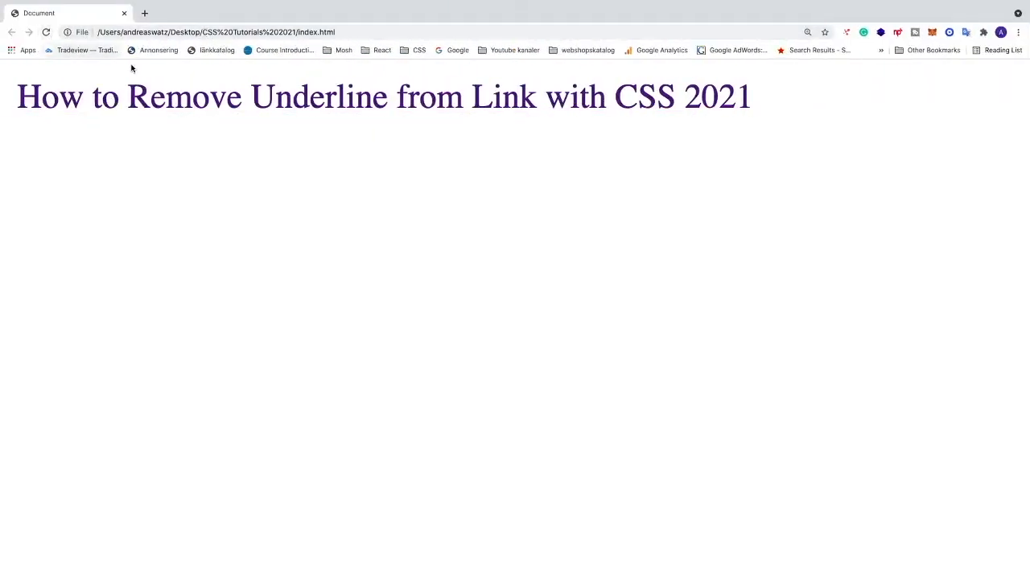
{"action": "mouse_move", "coordinate": [358, 105]}
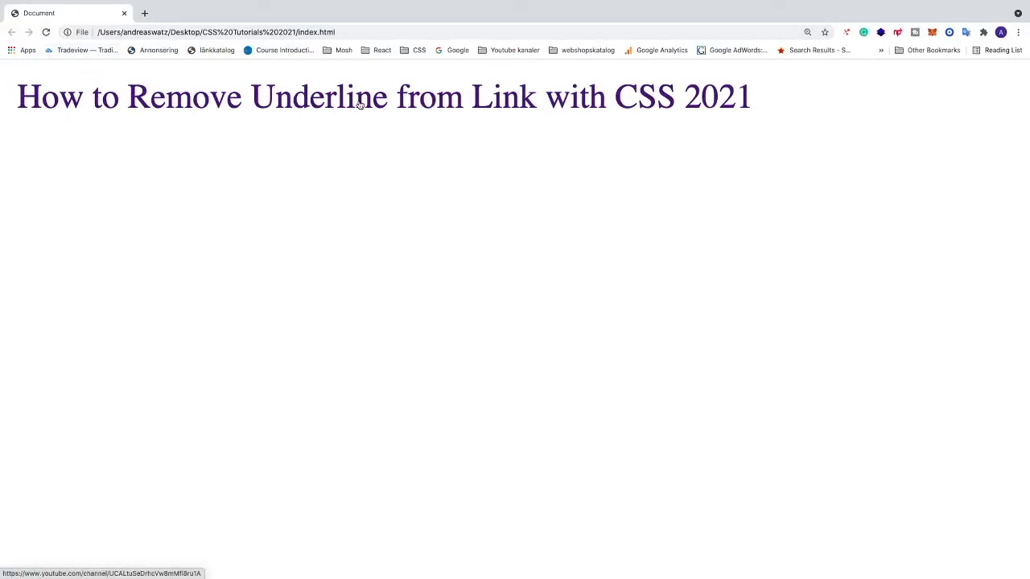